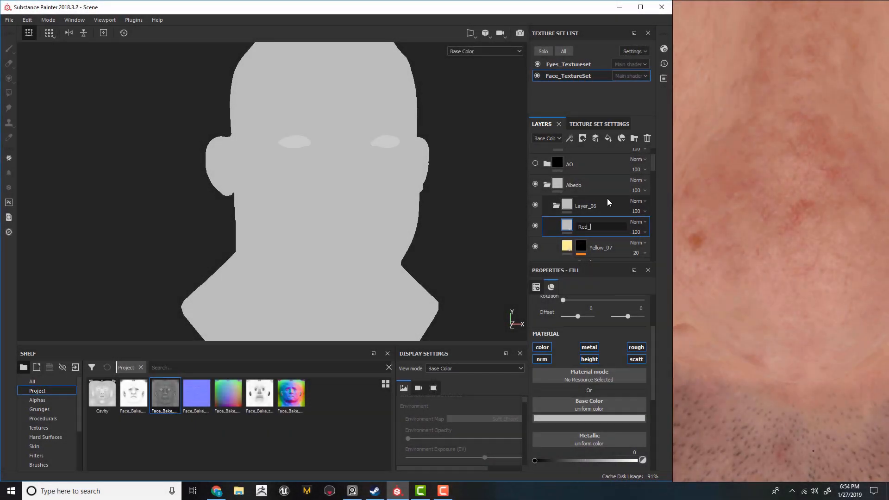
Add an HSL Perceptive filter on a new layer above the Robot folder
{"action": "right_click", "coordinate": [584, 226]}
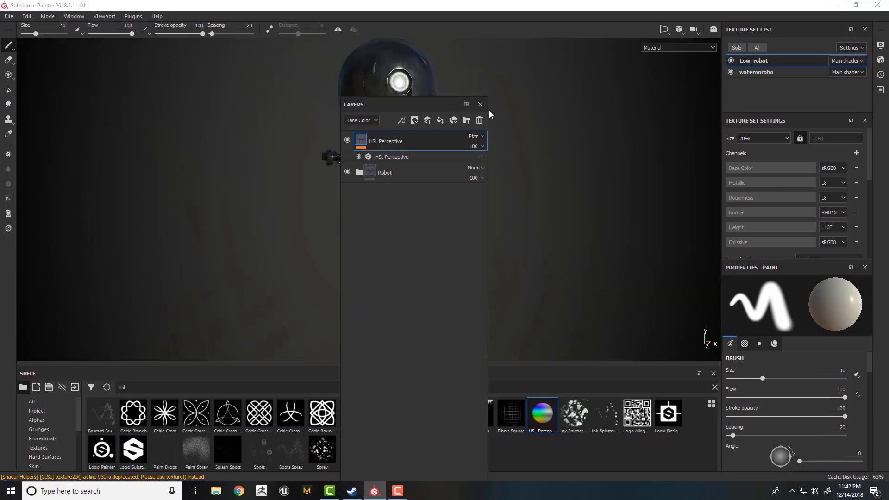
Hide panels to view the robot, then select the M_Torso set's UniversalDirt layer in Chico_Texturing
{"action": "left_click", "coordinate": [479, 105]}
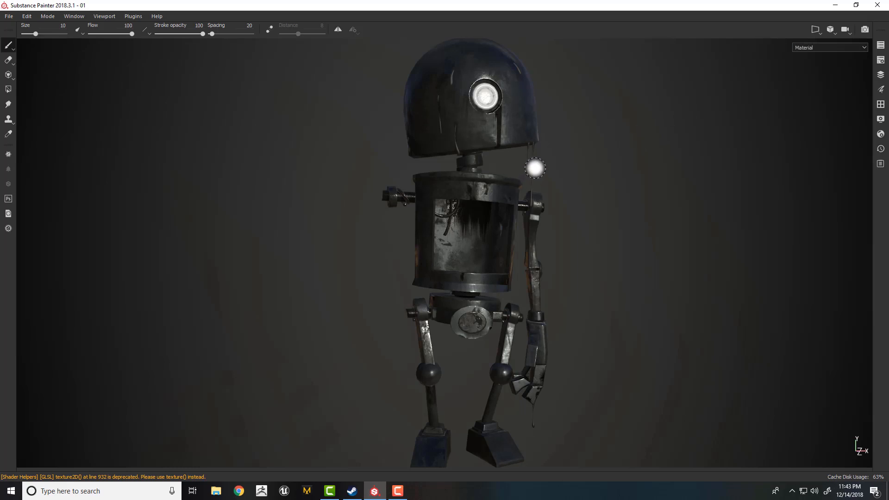
{"action": "left_click_drag", "start_coordinate": [536, 167], "coordinate": [621, 158]}
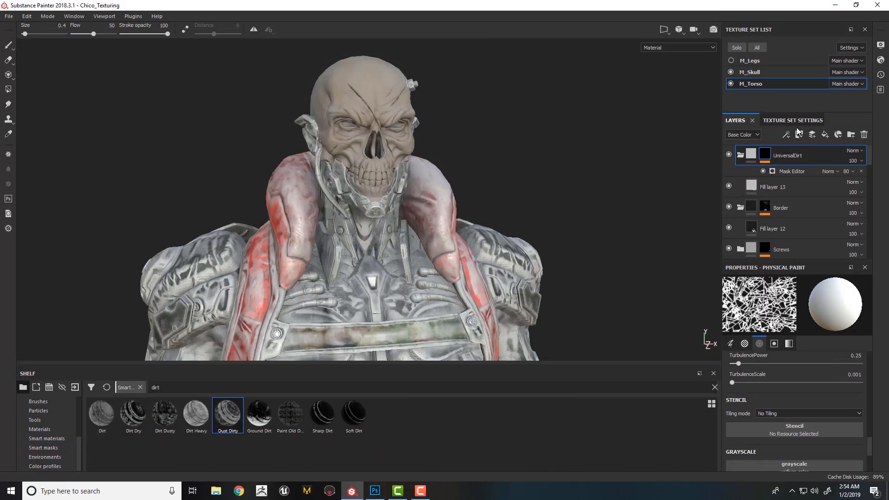
Set the UniversalDirt Mask Editor's Ambient Occlusion contribution to 0.23
{"action": "left_click", "coordinate": [792, 171]}
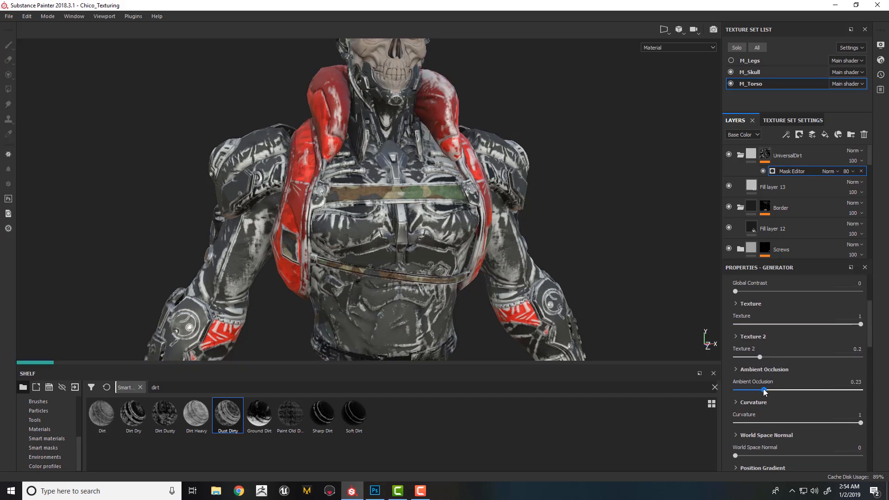
{"action": "left_click", "coordinate": [772, 186]}
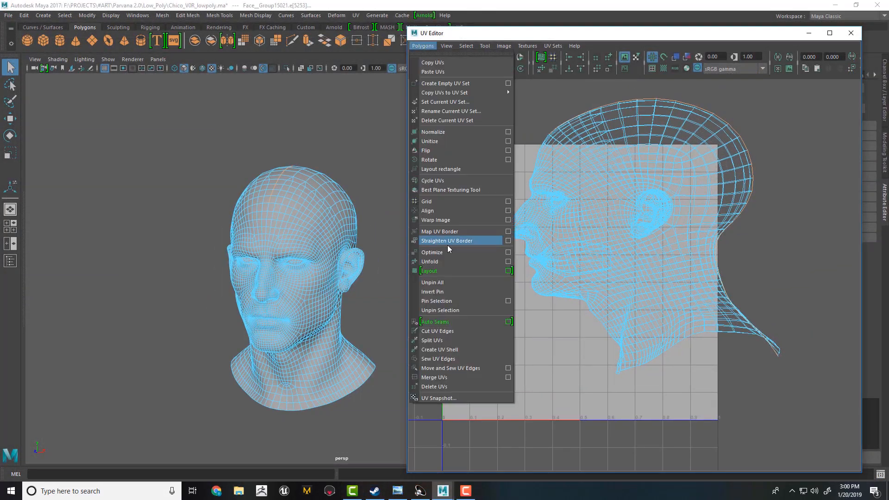
Lay out the head UVs with Straighten UV Border and Unfold in the UV Editor
{"action": "left_click", "coordinate": [447, 240]}
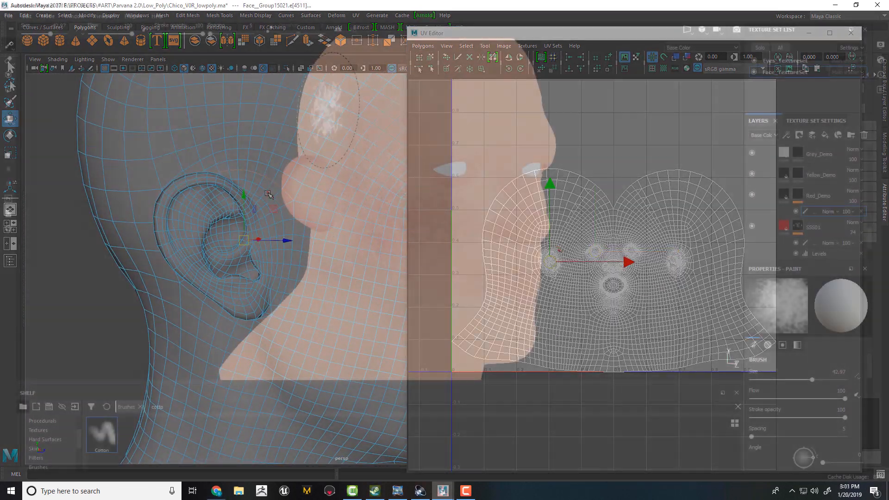
{"action": "left_click", "coordinate": [442, 491]}
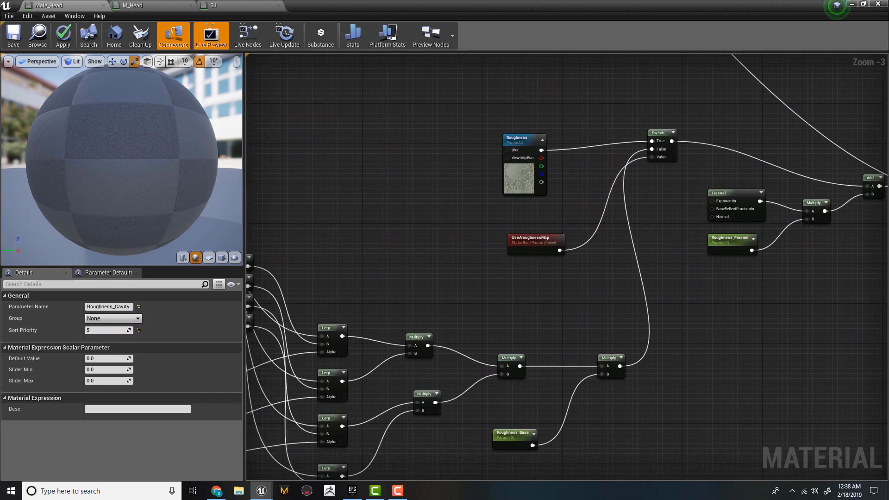
Show the eye close-up in Marmoset Toolbag with emissive intensity 0.019
{"action": "left_click", "coordinate": [307, 490]}
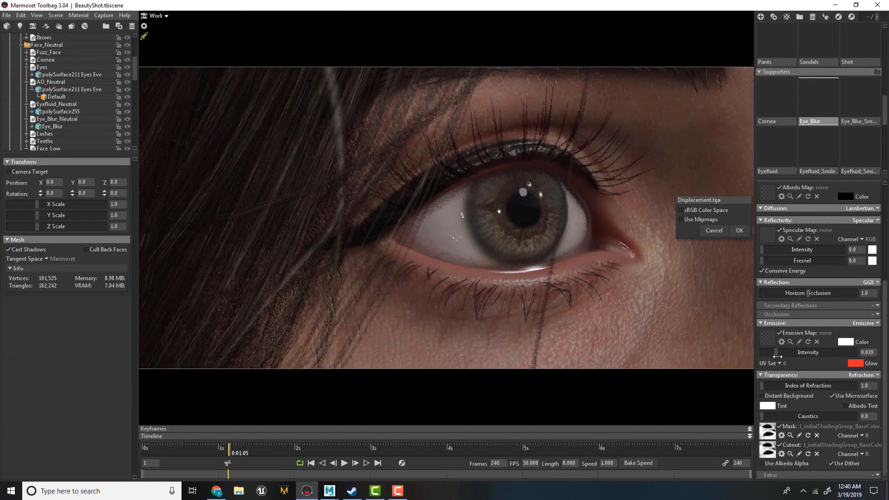